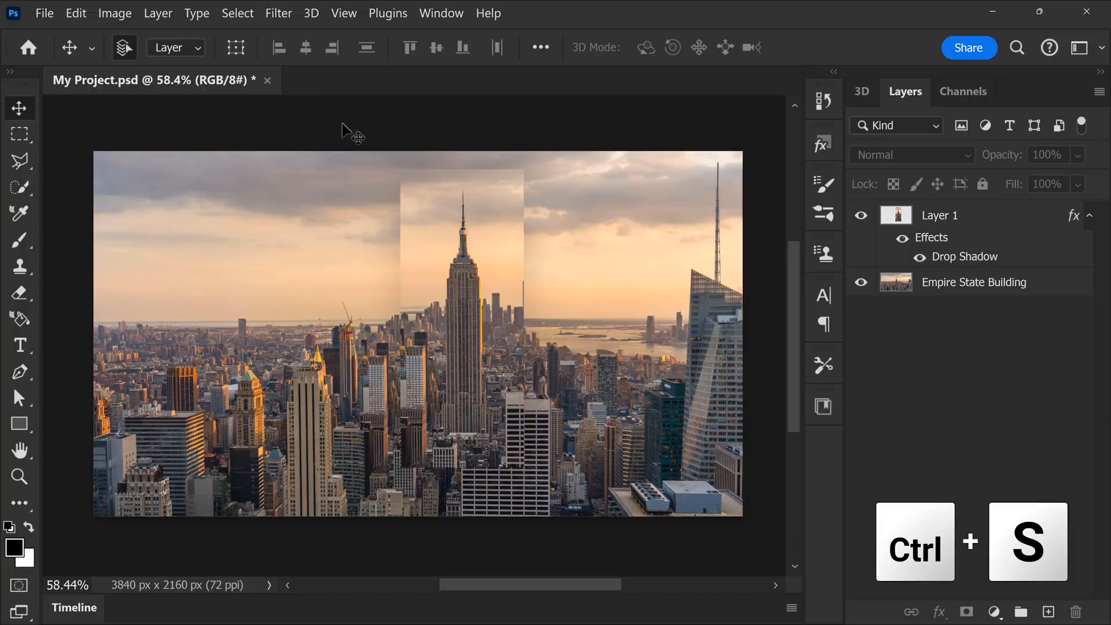
Step: Save My Project.psd with Ctrl+S so the drop-shadowed Layer 1 is stored
{"action": "key", "text": "ctrl+s"}
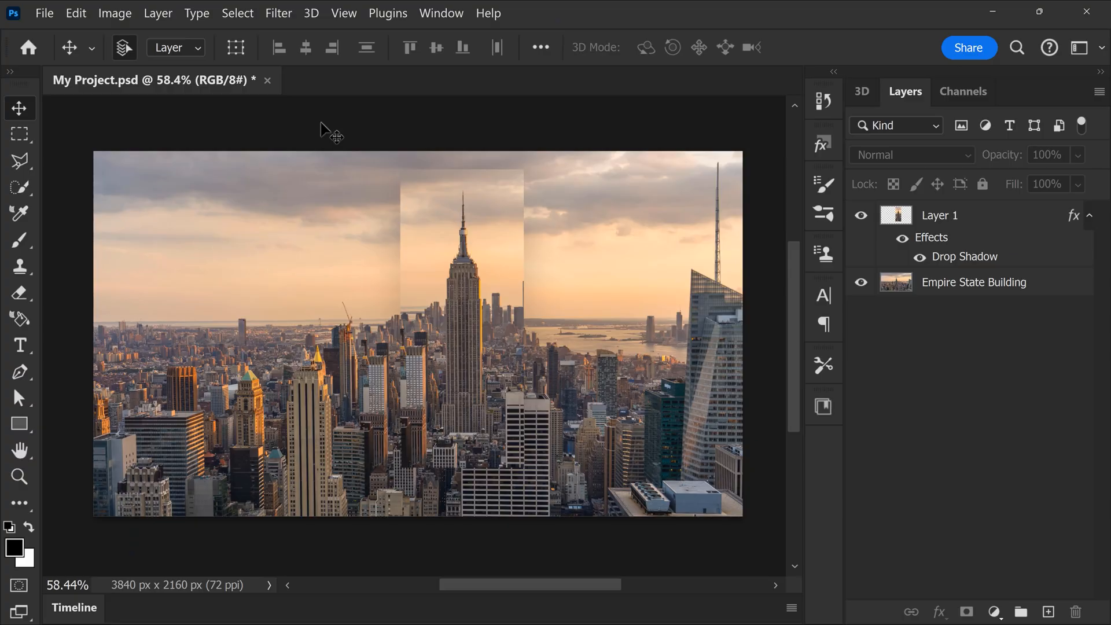
{"action": "mouse_move", "coordinate": [256, 95]}
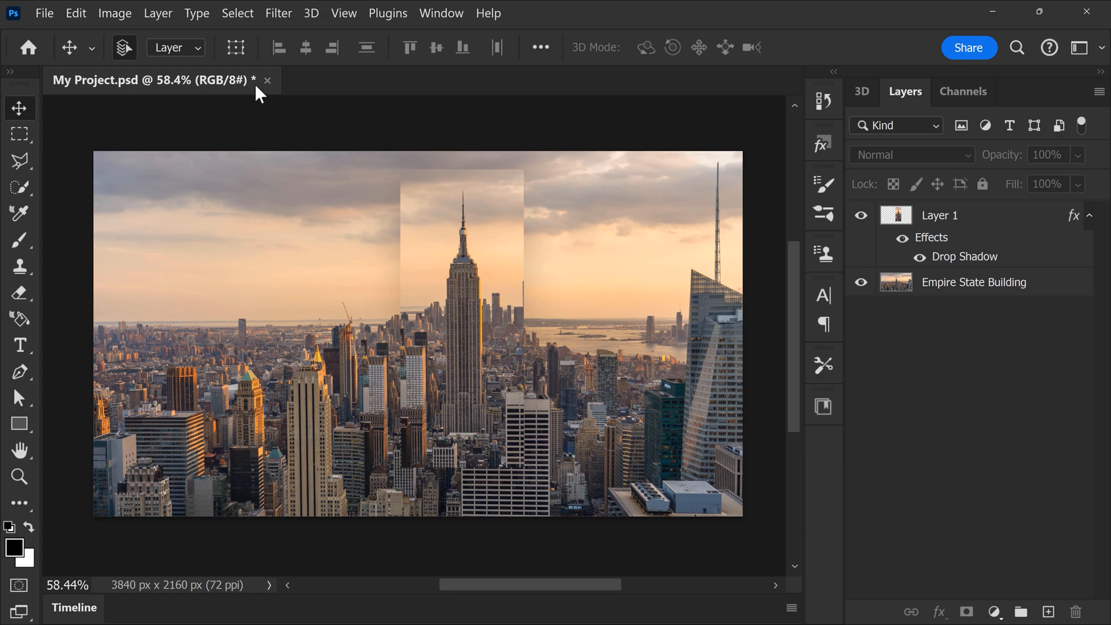
{"action": "key", "text": "ctrl+s"}
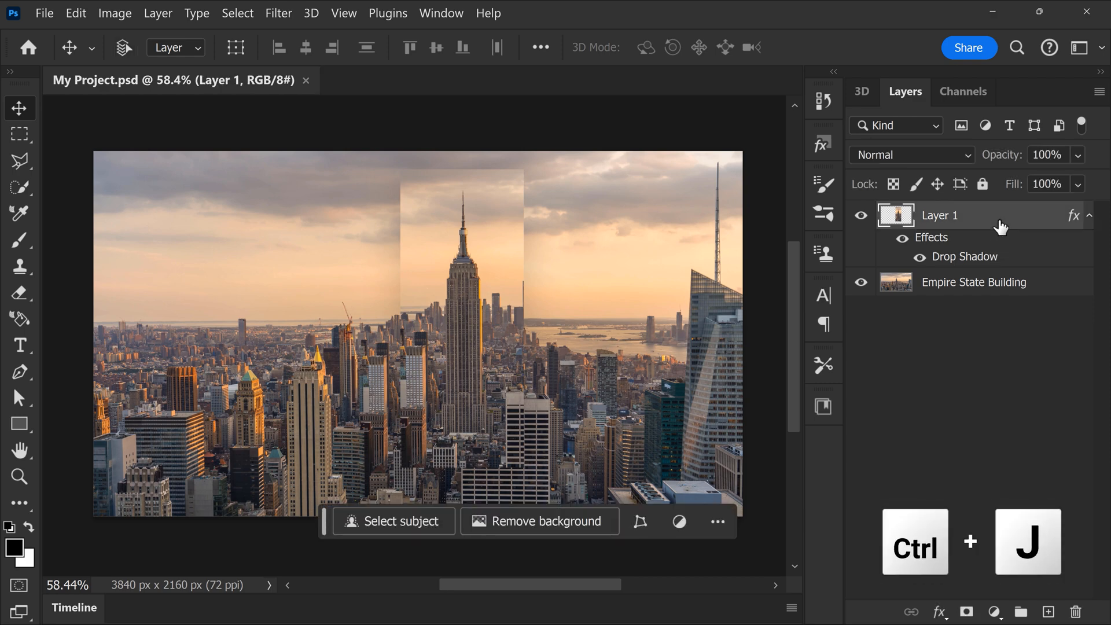
Step: Duplicate Layer 1, then free-transform the Empire State cut-out to rotate and enlarge it, and commit
{"action": "key", "text": "ctrl+j"}
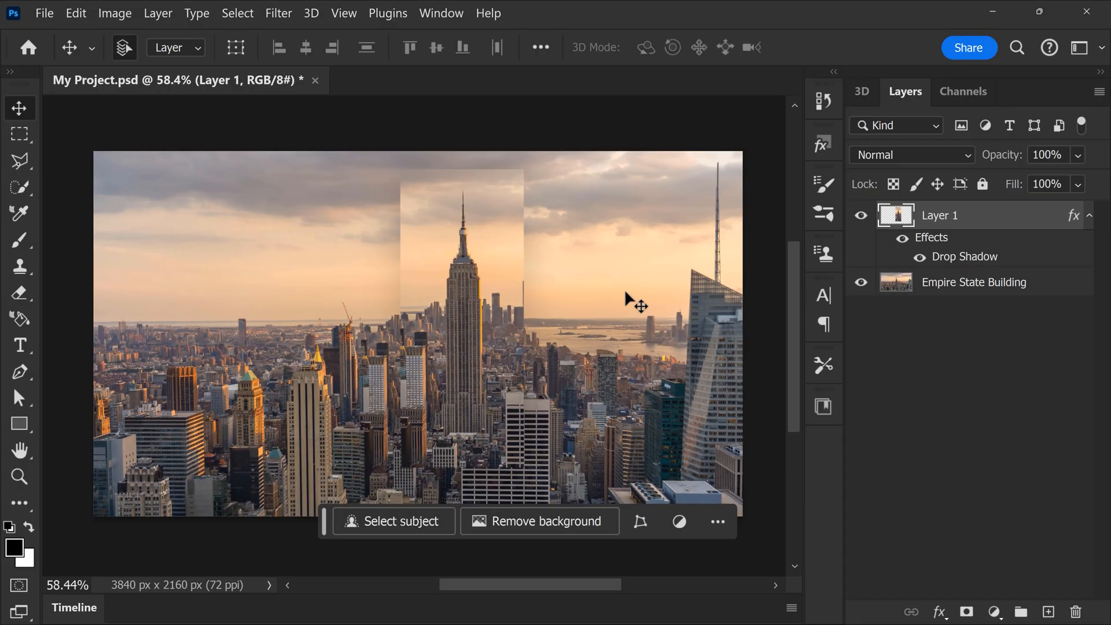
{"action": "key", "text": "ctrl+t"}
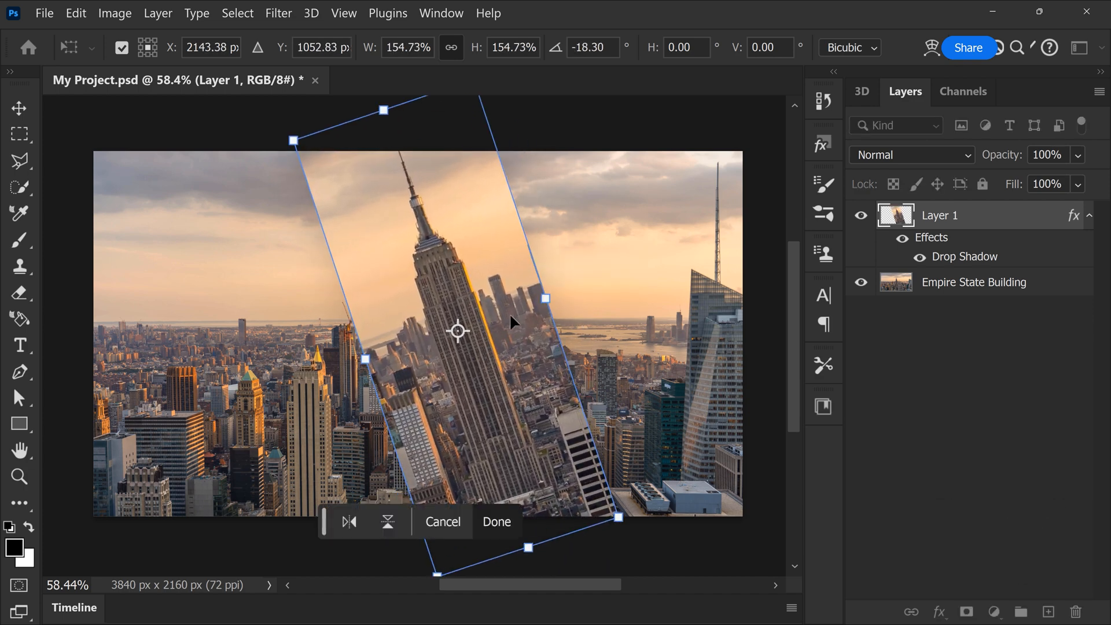
{"action": "left_click", "coordinate": [496, 521]}
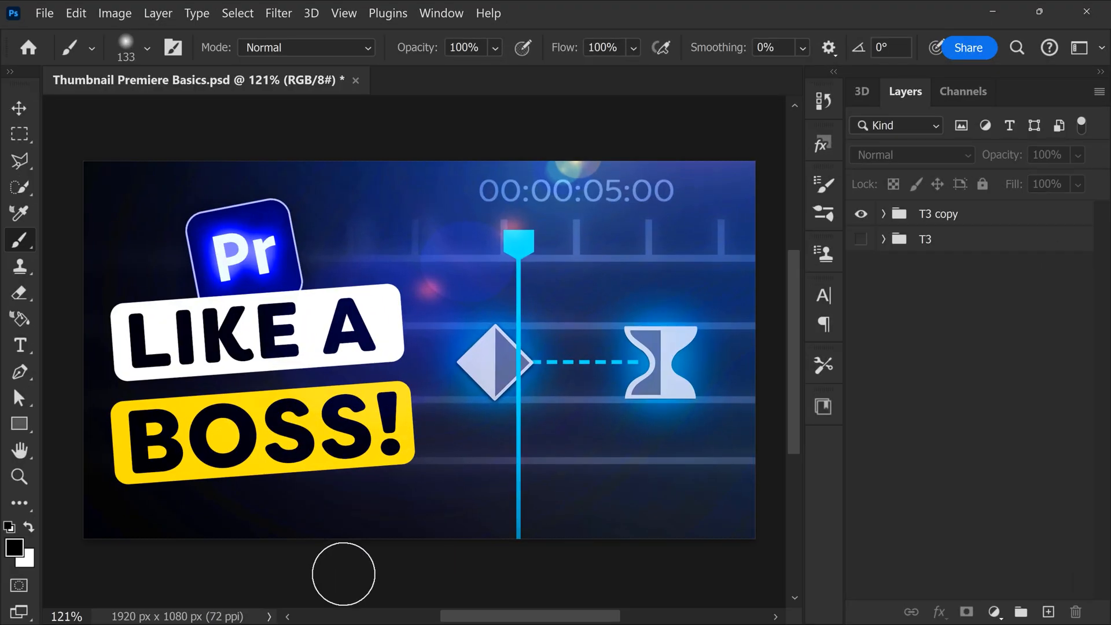
Step: Switch the active document to Text through subject.psd with the neon portrait
{"action": "key", "text": "Ctrl+Alt+Shift+N"}
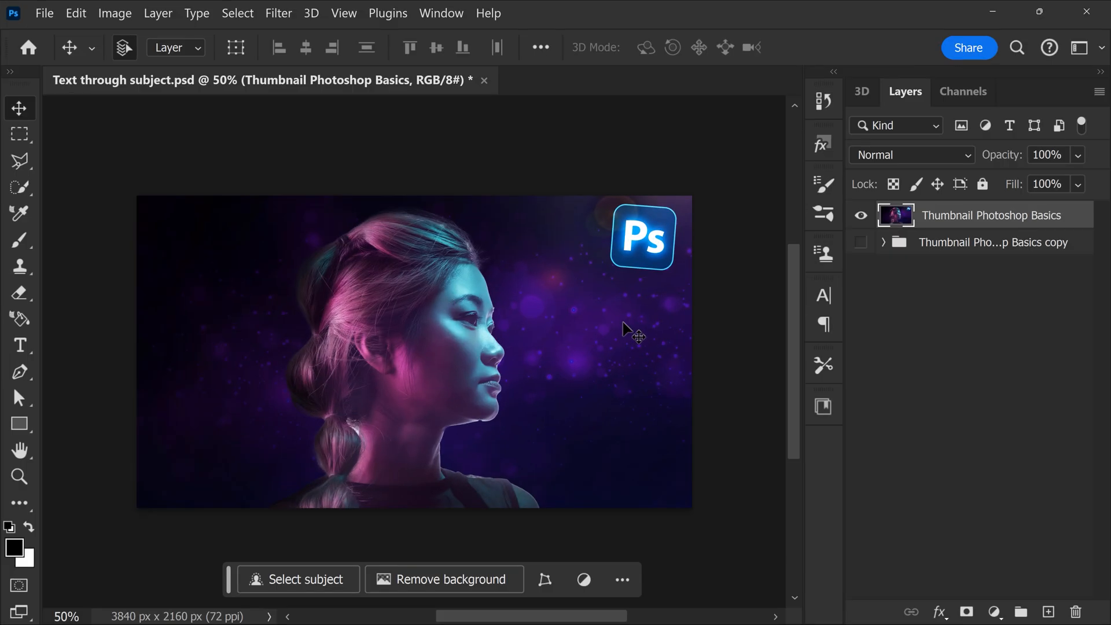
Step: Apply a Hue/Saturation adjustment shifting the portrait's hue to +16
{"action": "key", "text": "ctrl+u"}
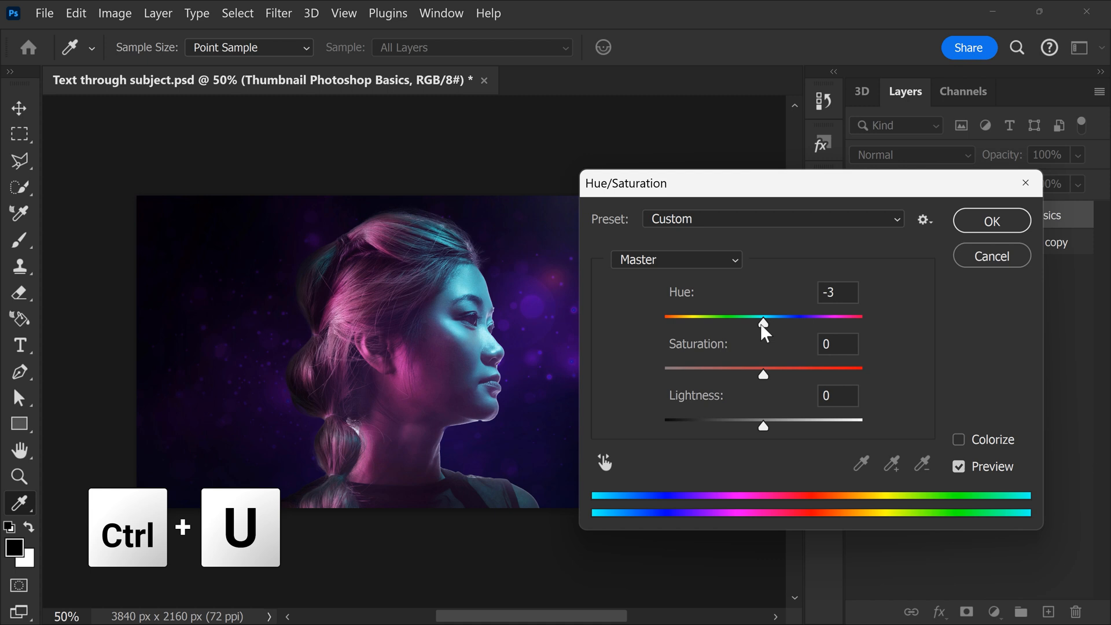
{"action": "left_click_drag", "start_coordinate": [763, 323], "coordinate": [777, 322]}
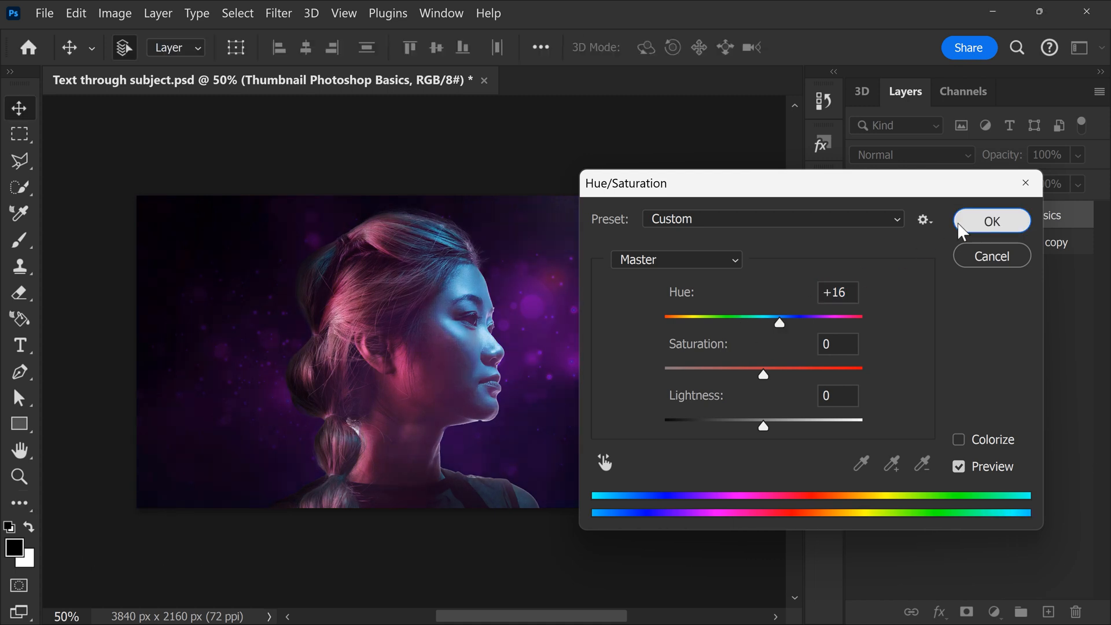
{"action": "left_click", "coordinate": [990, 221]}
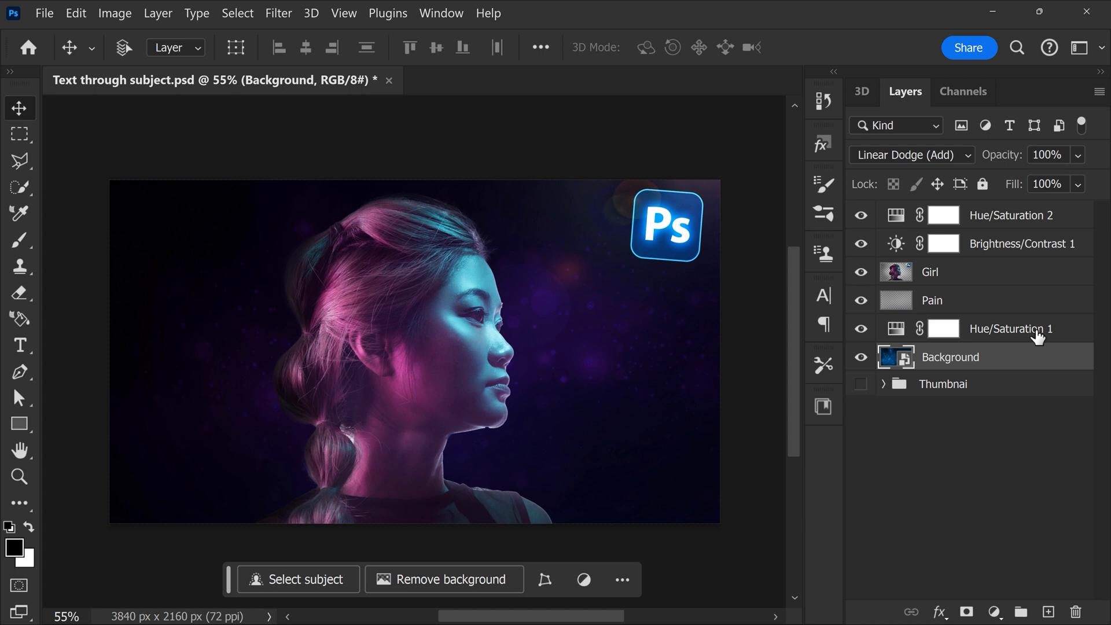
Step: Select every portrait layer and group them into a single Thumbnai group
{"action": "key", "text": "ctrl+g"}
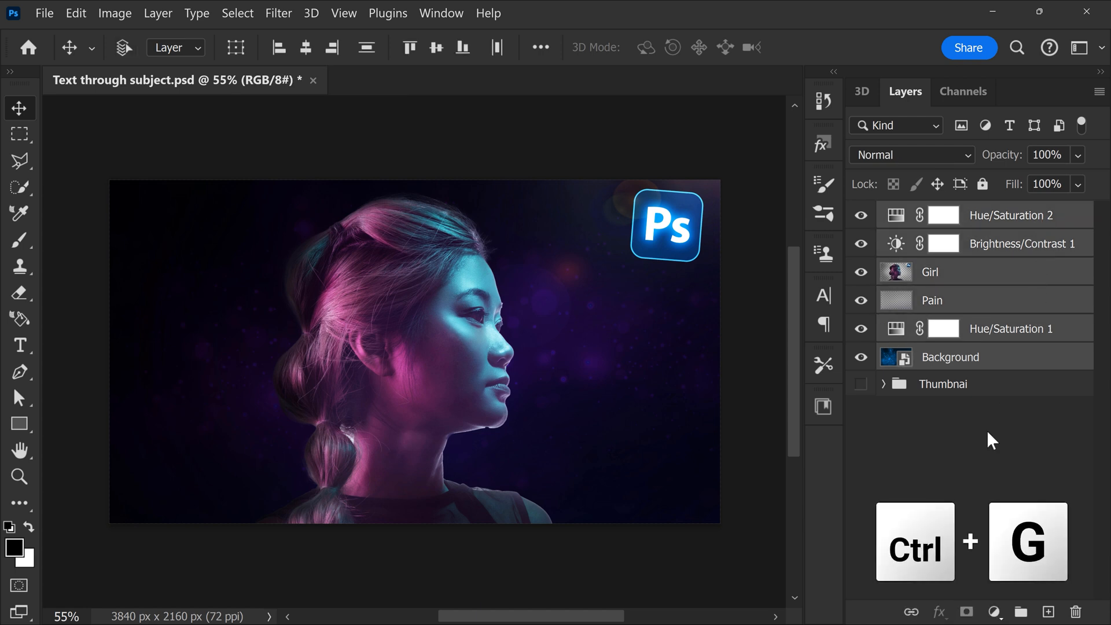
{"action": "key", "text": "ctrl+shift+g"}
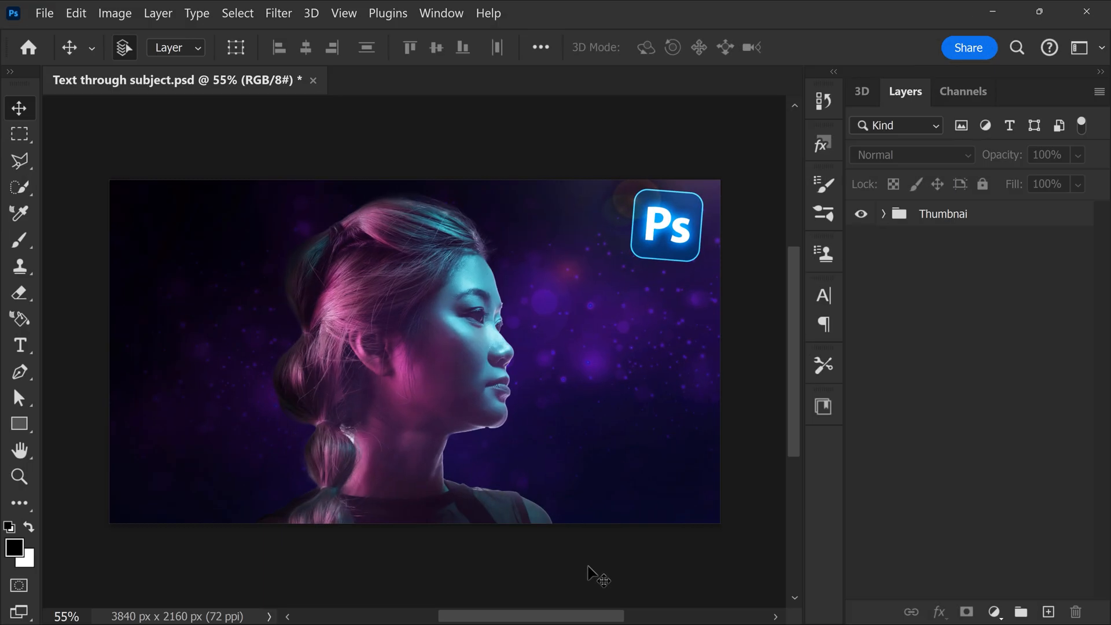
Step: Zoom the portrait to about 66.7% and pan across the magnified view
{"action": "scroll", "scroll_direction": "down", "scroll_amount": 3}
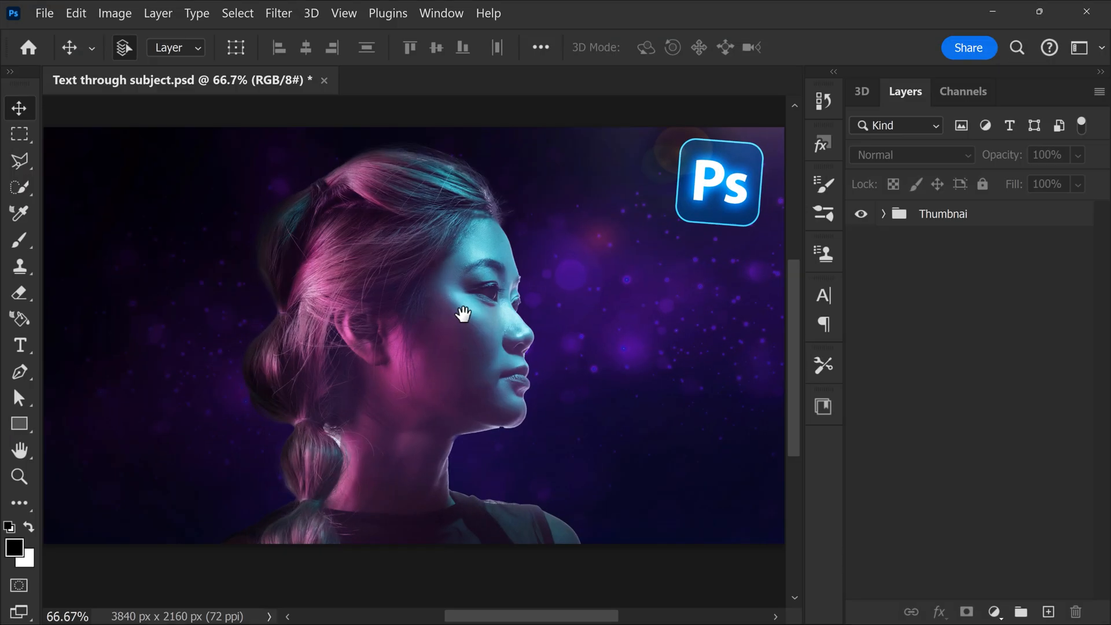
{"action": "key", "text": "ctrl+shift+alt+w"}
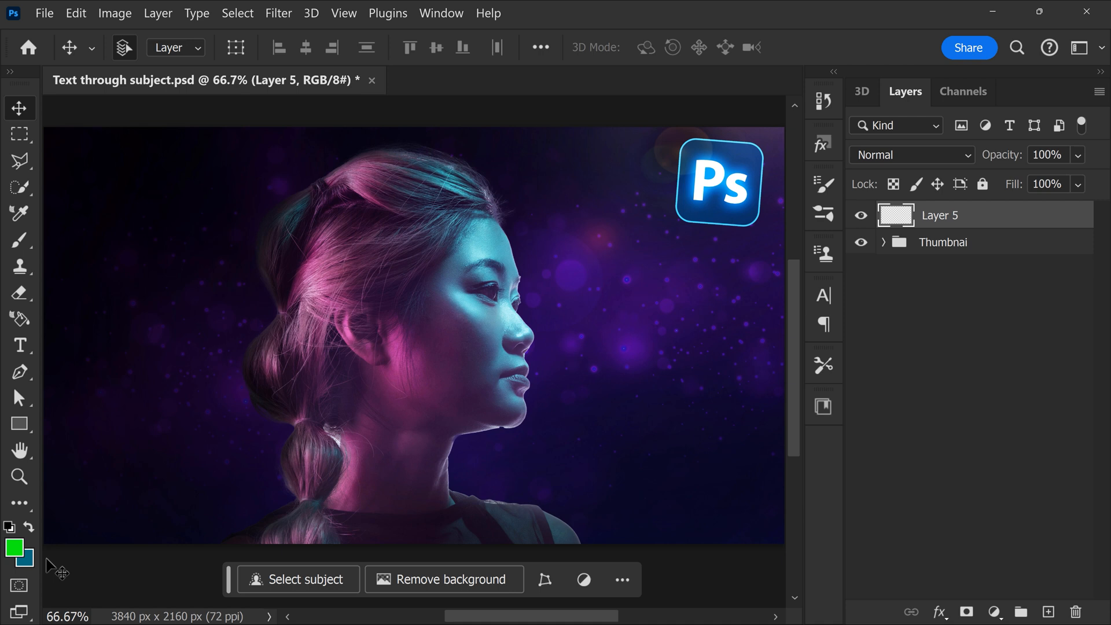
Step: Fill the new Layer 5 with the foreground green, then with the background teal
{"action": "key", "text": "alt+backspace"}
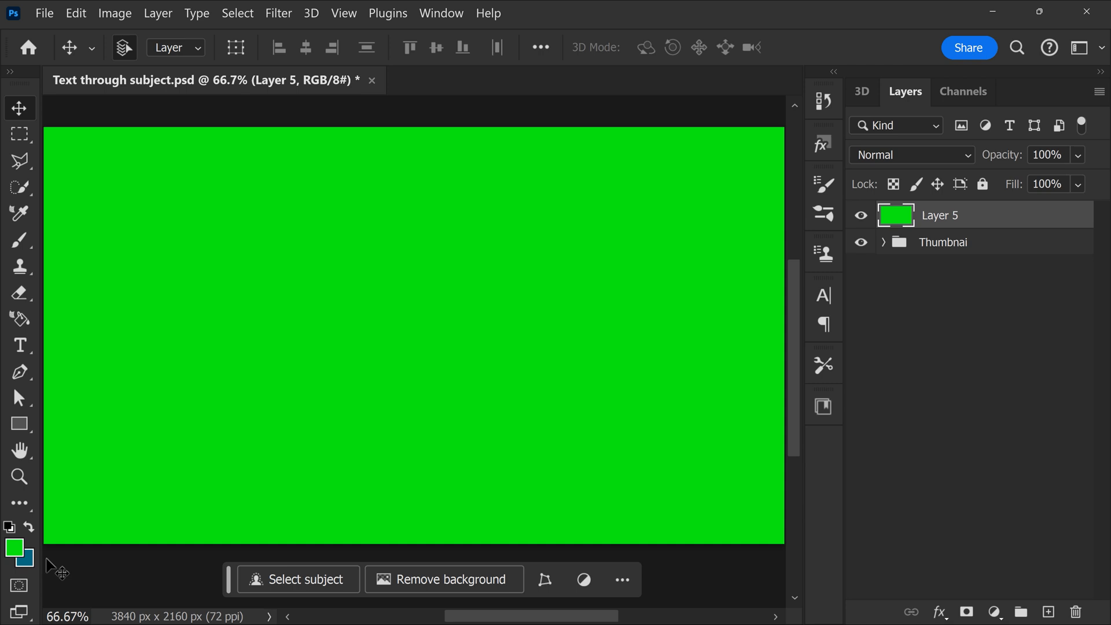
{"action": "key", "text": "ctrl+enter"}
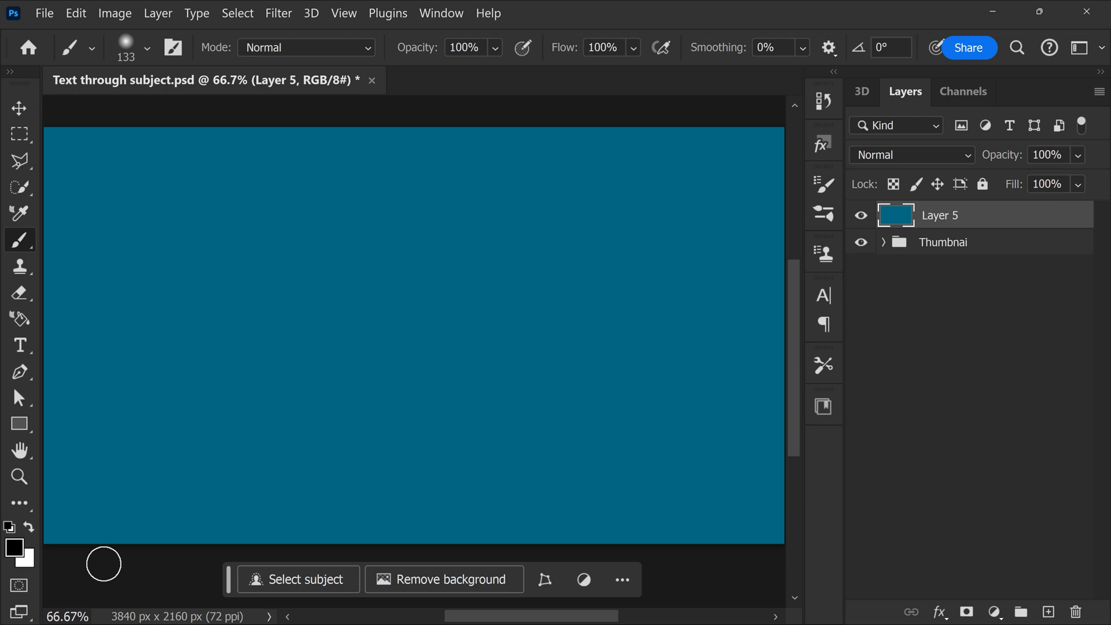
{"action": "left_click_drag", "start_coordinate": [127, 418], "coordinate": [388, 274]}
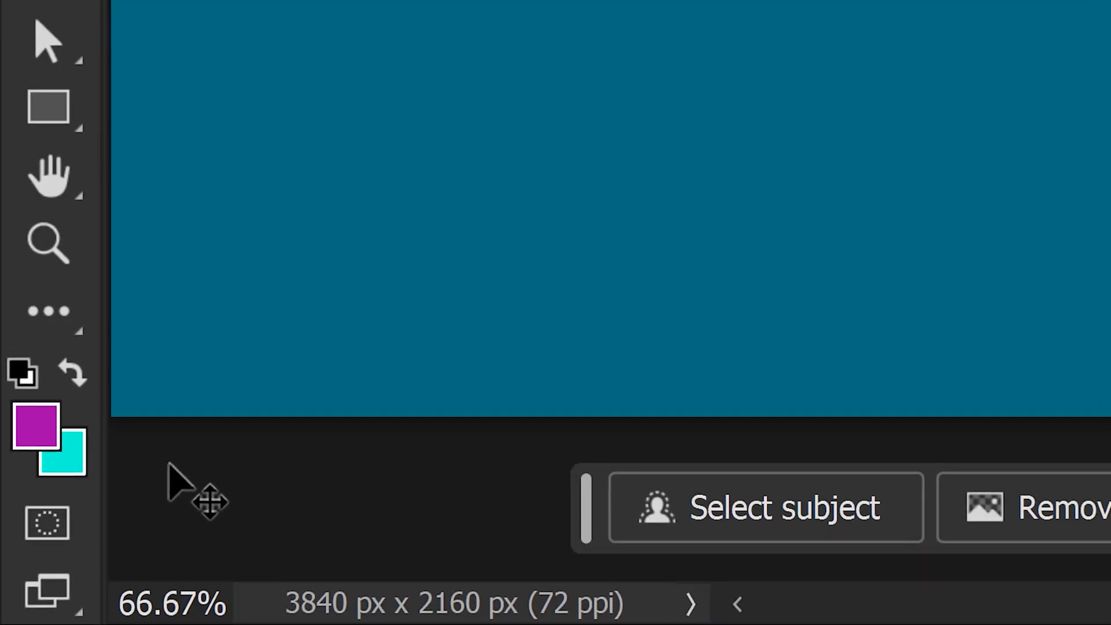
Step: Reset the foreground/background swatches to default black and white with D
{"action": "key", "text": "d"}
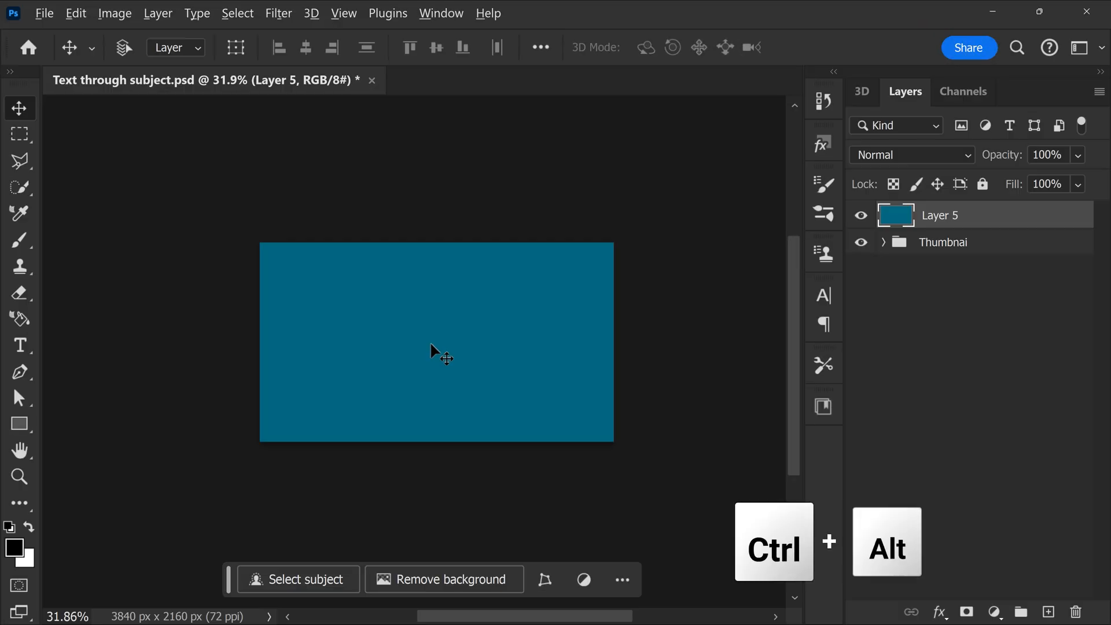
Step: Zoom the teal canvas to 100% actual pixels with Ctrl+Alt+0
{"action": "key", "text": "ctrl+alt+0"}
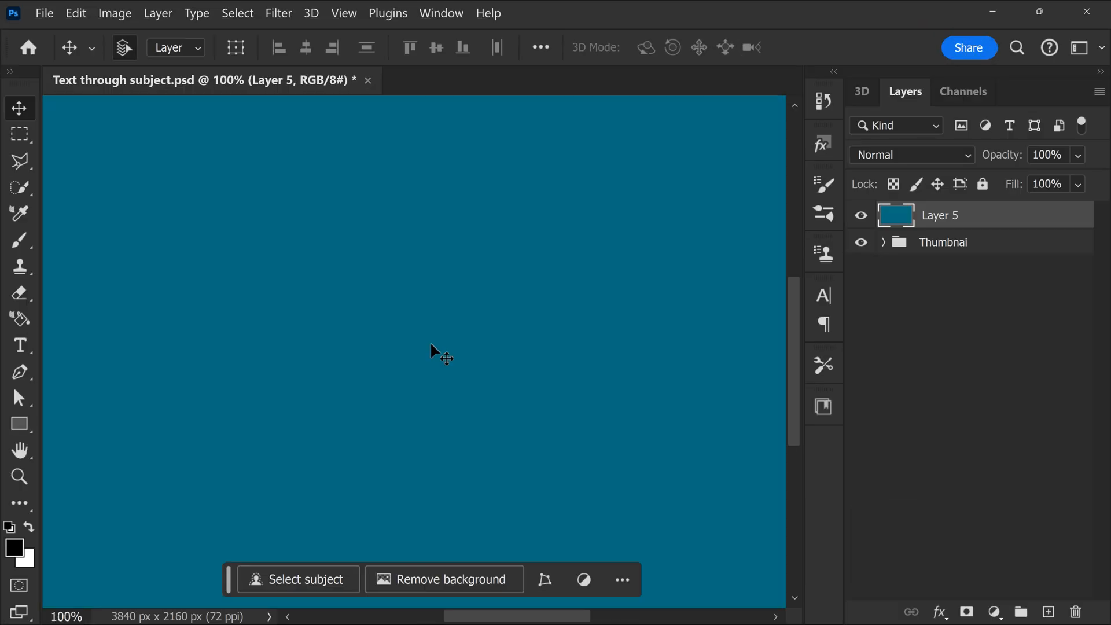